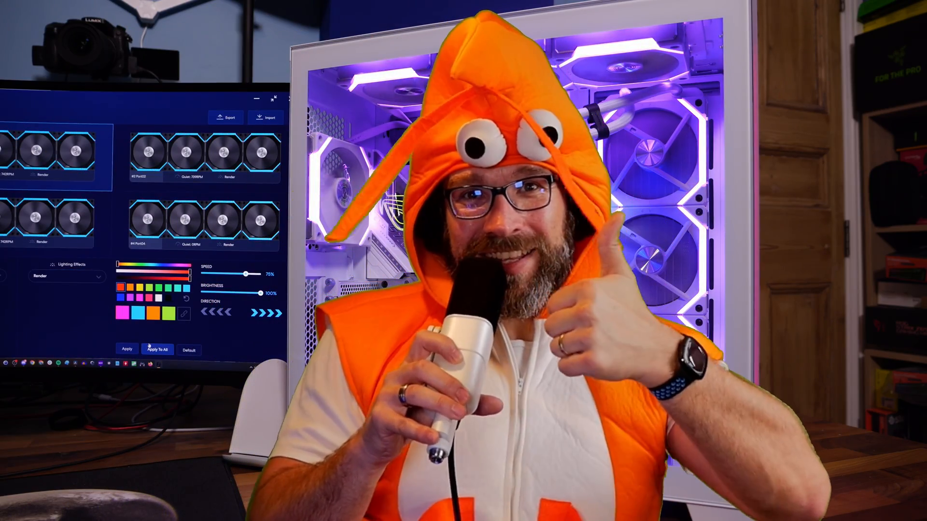
left_click(158, 348)
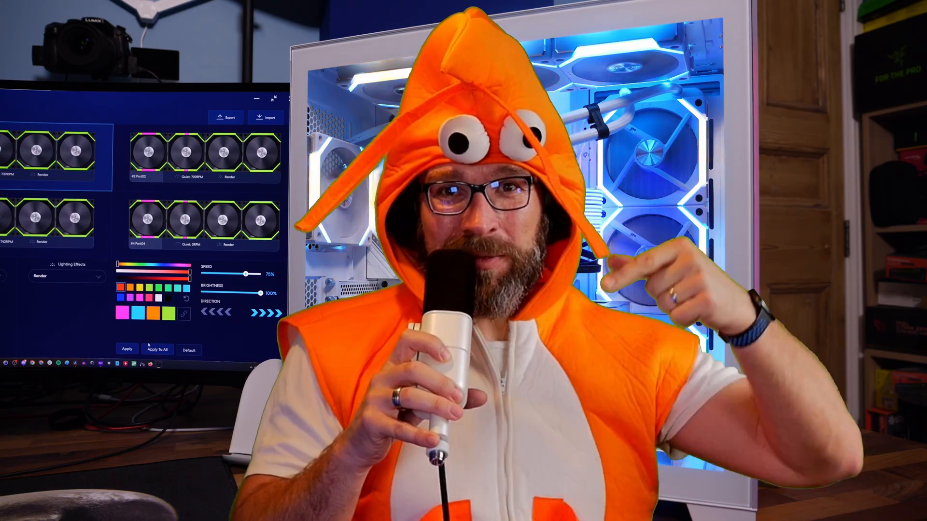